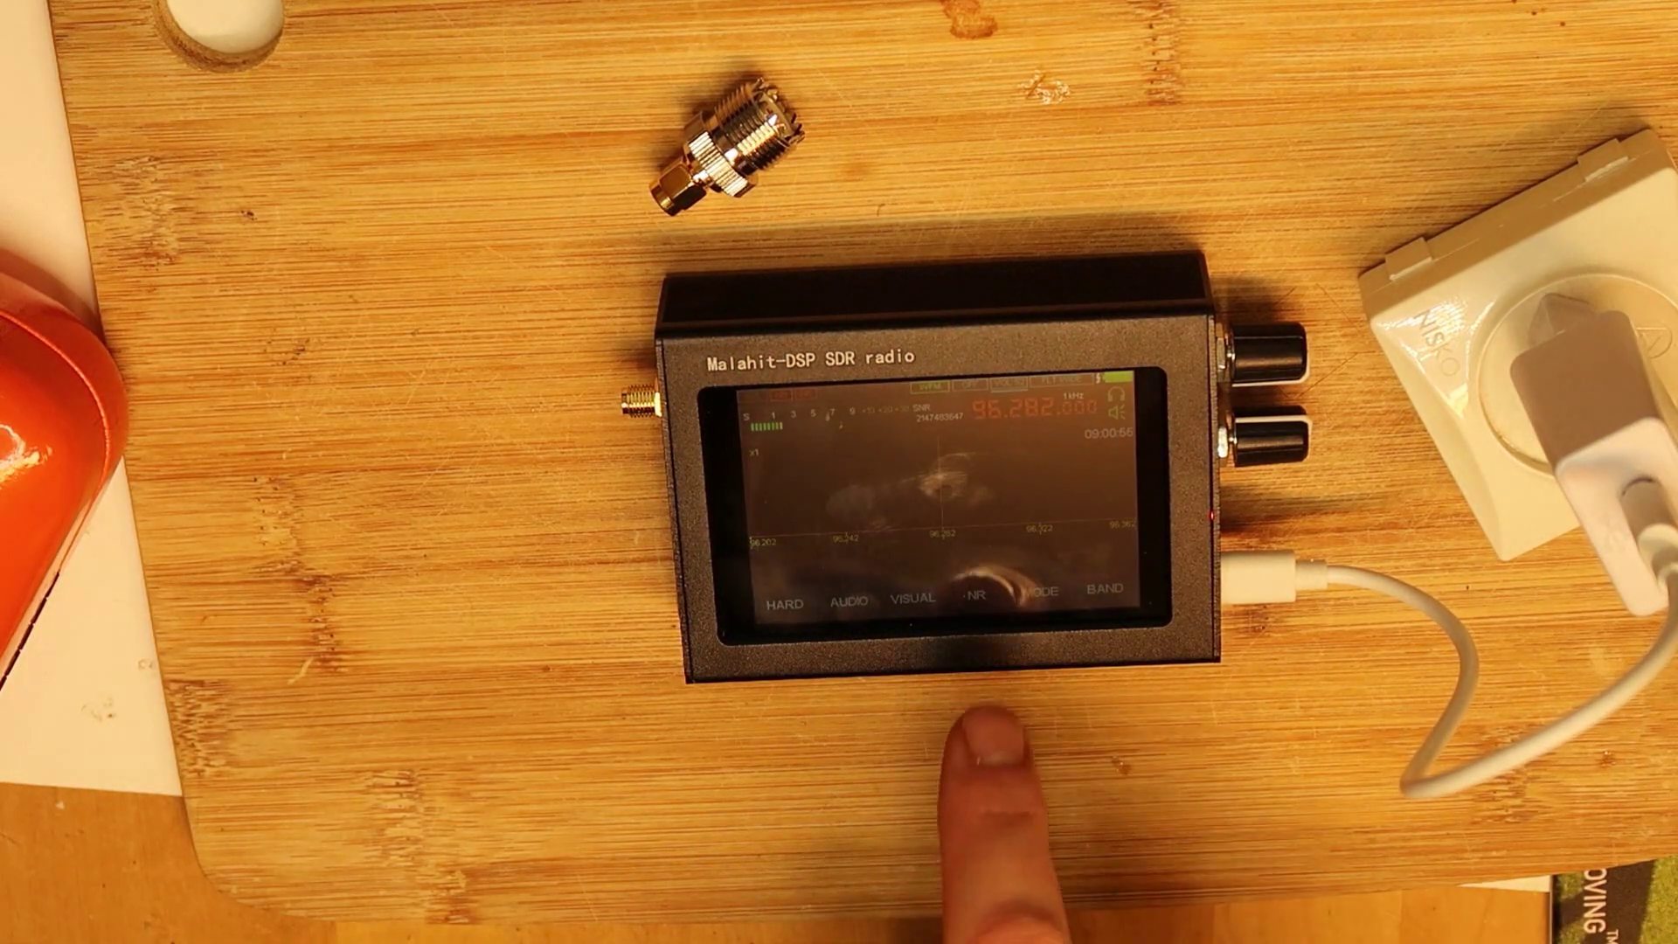
- Open the Visual Setting menu from the VISUAL soft key while tuned to 96.282 MHz
click(907, 598)
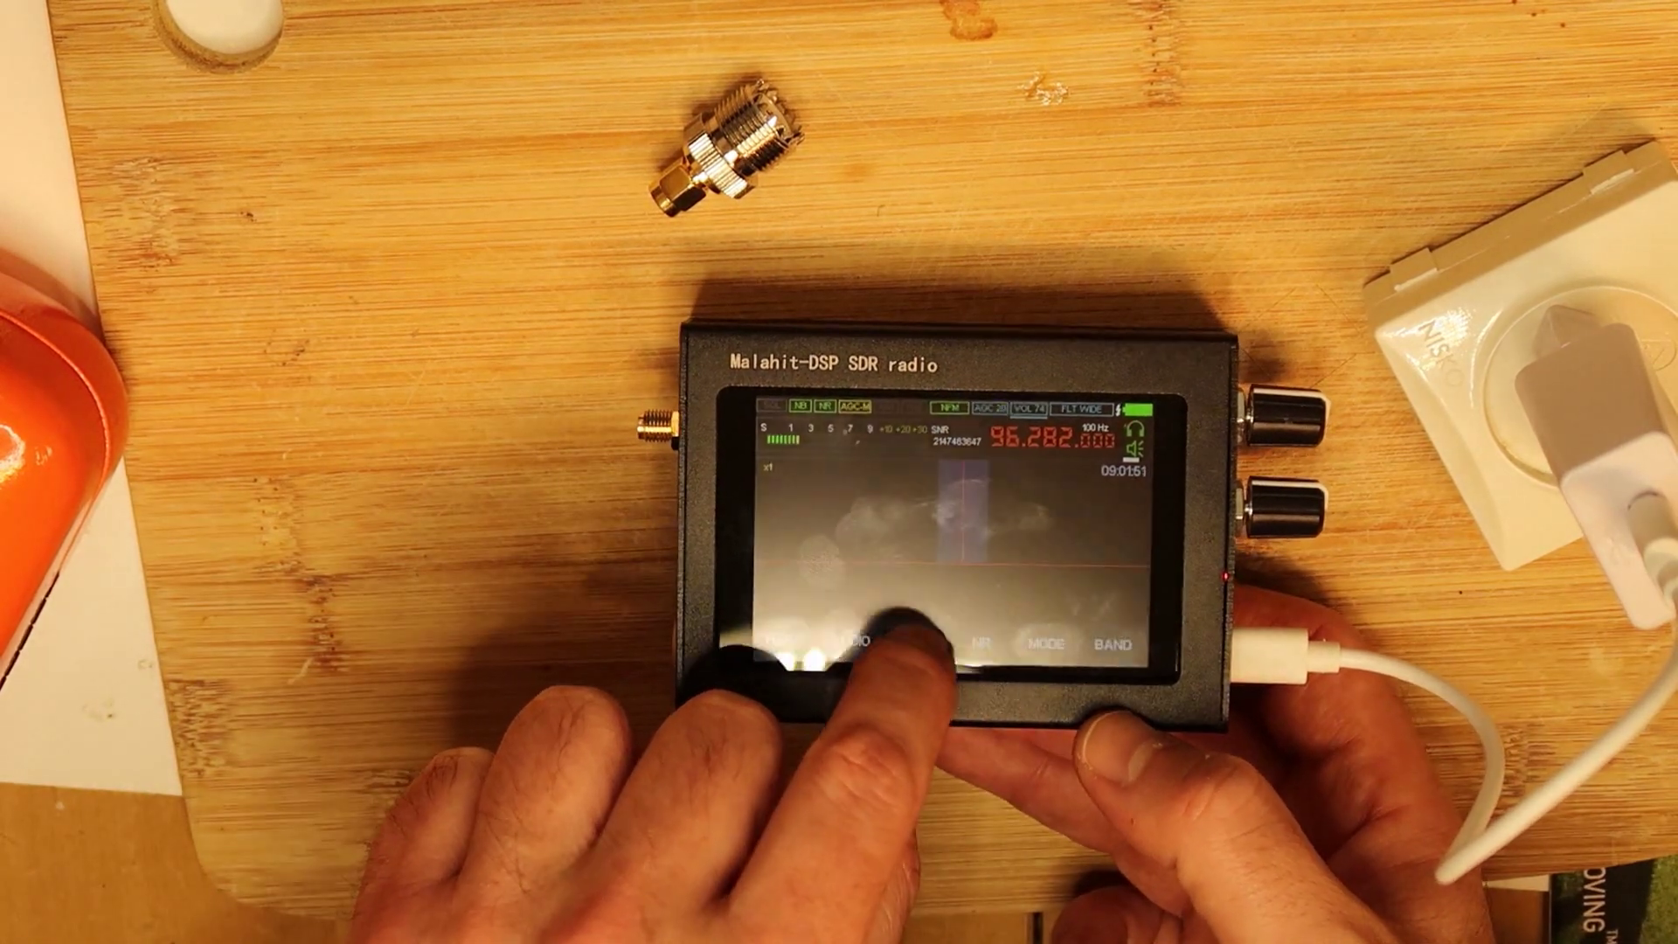
click(879, 641)
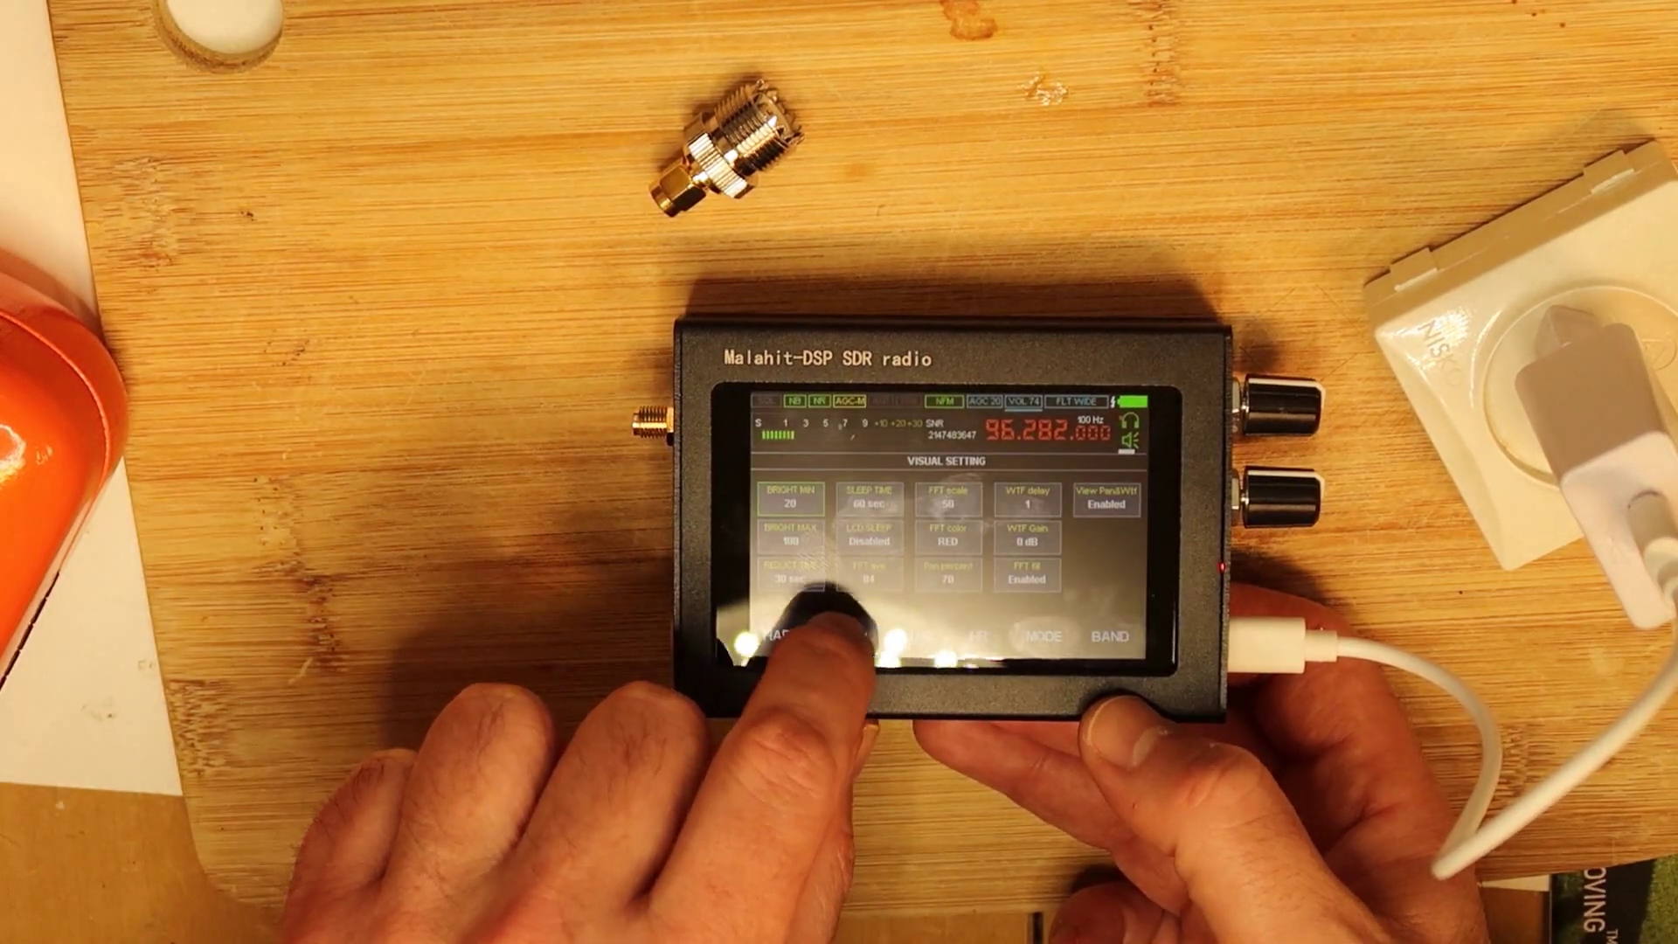